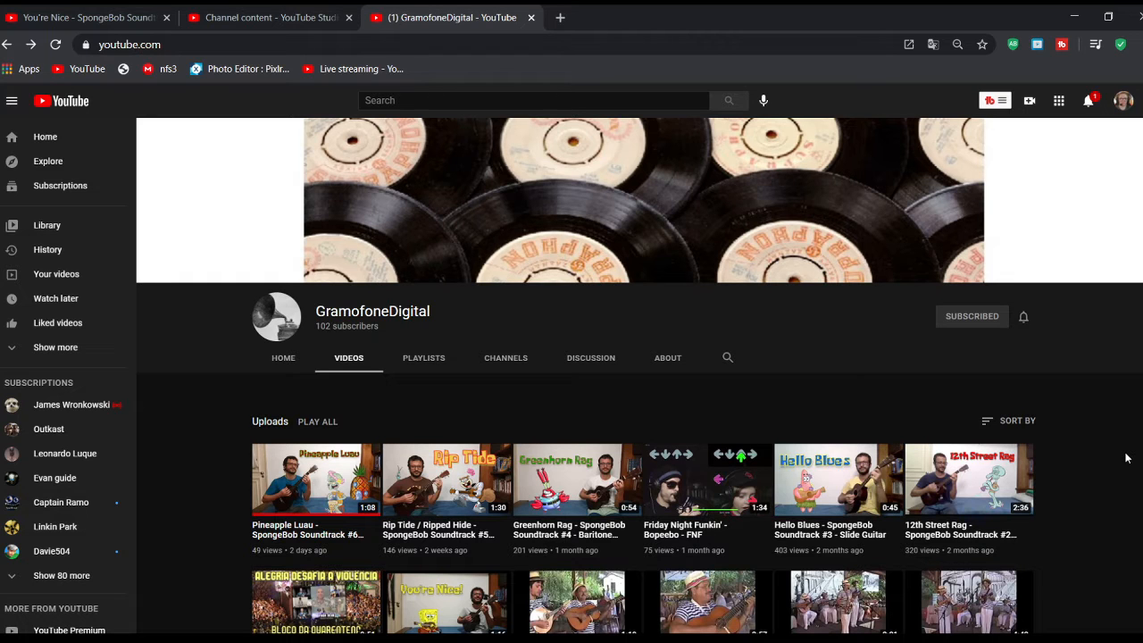
scroll(down, 3)
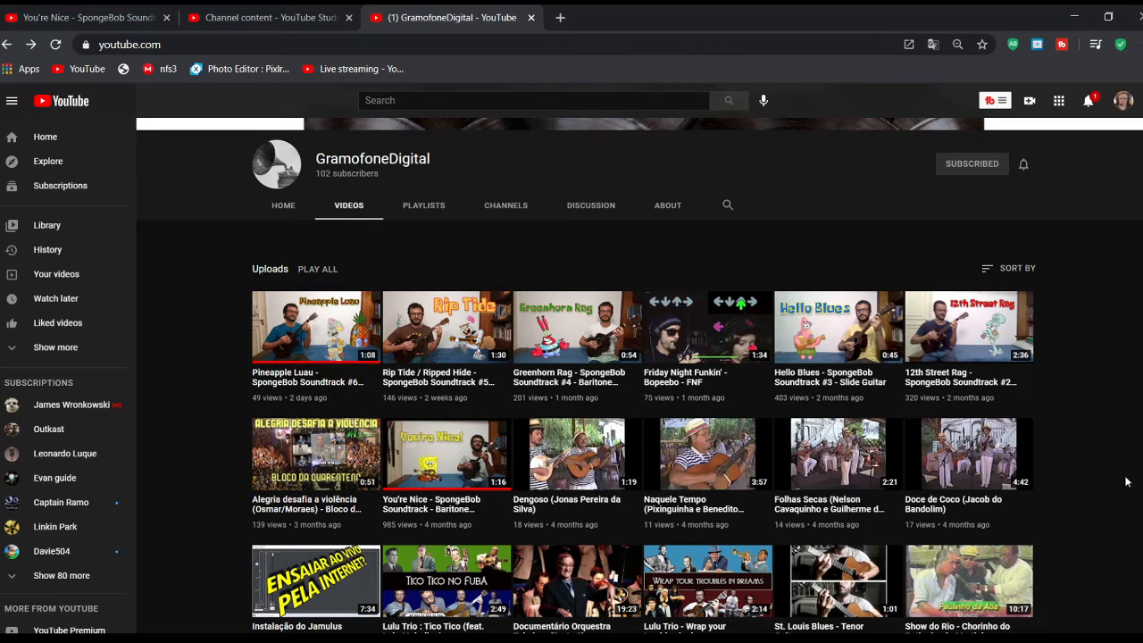
scroll(down, 3)
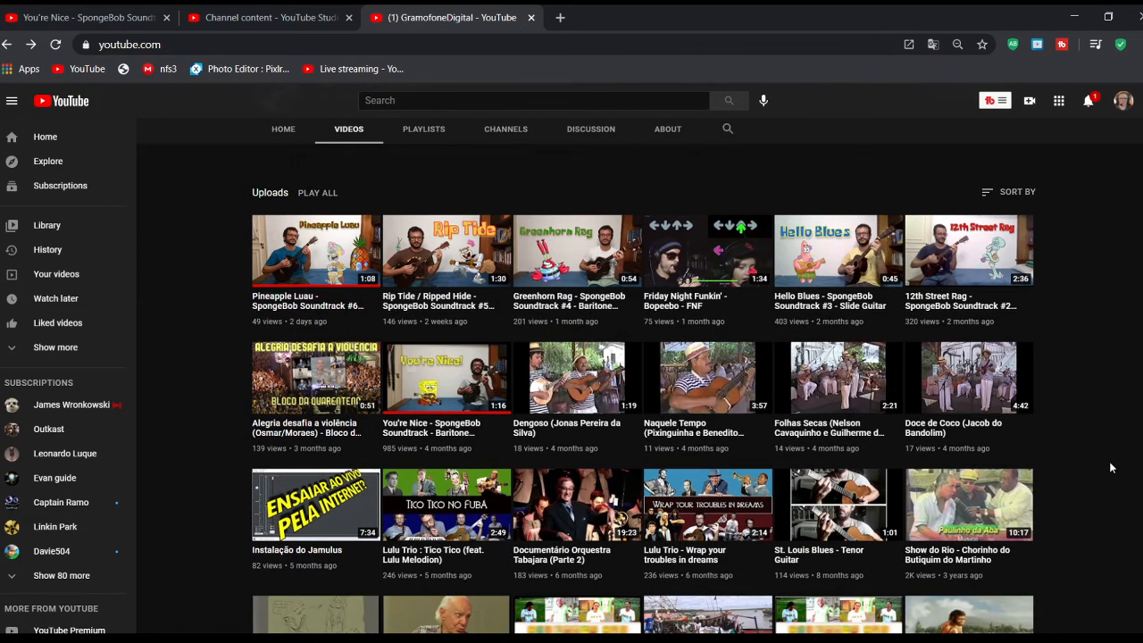
scroll(down, 3)
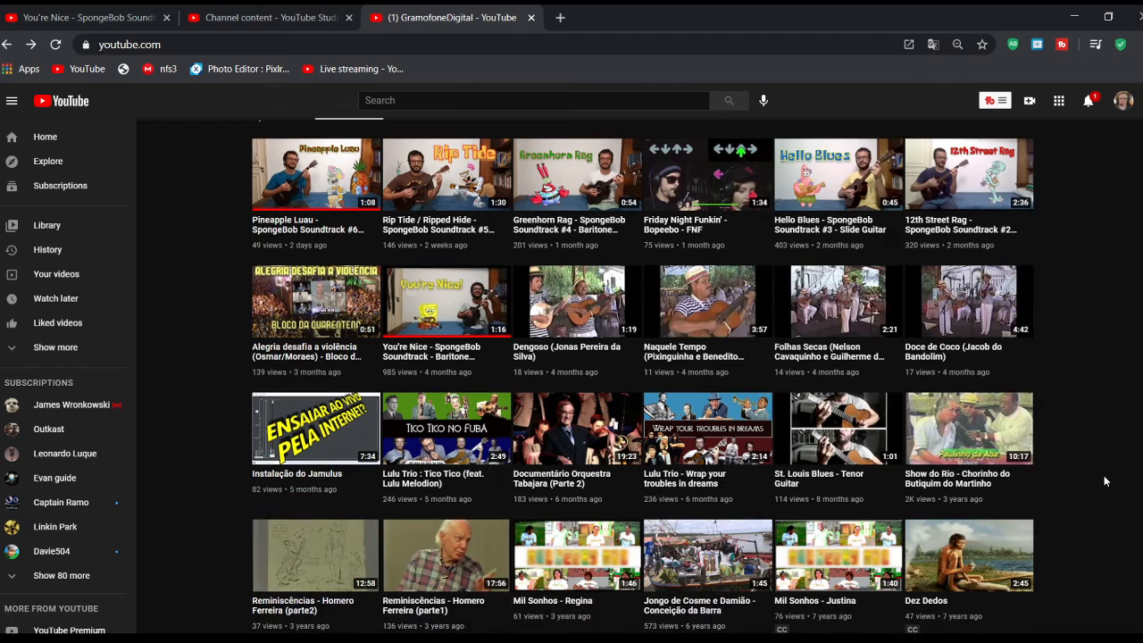